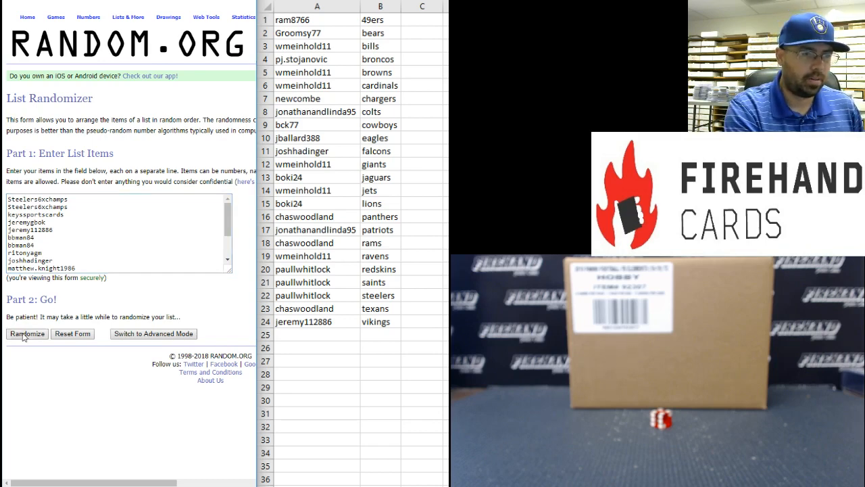
# - Randomize the sixteen-name list and reshuffle it twice more for a new order
pyautogui.click(27, 334)
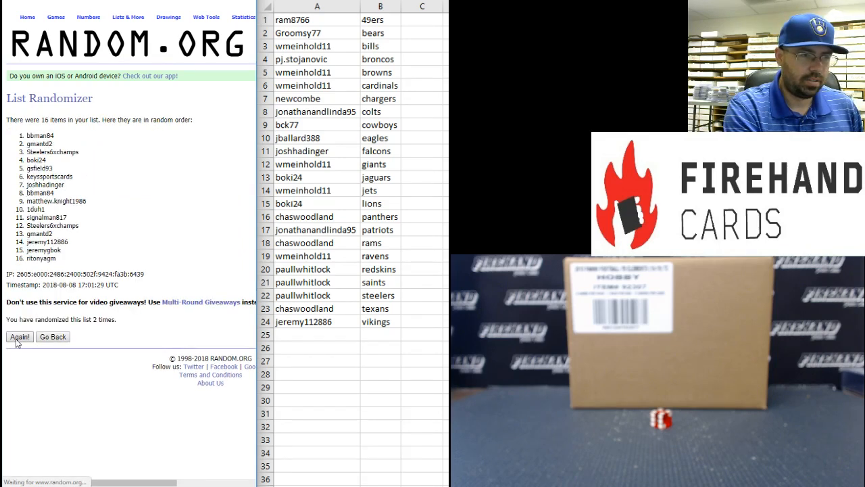
pyautogui.click(19, 337)
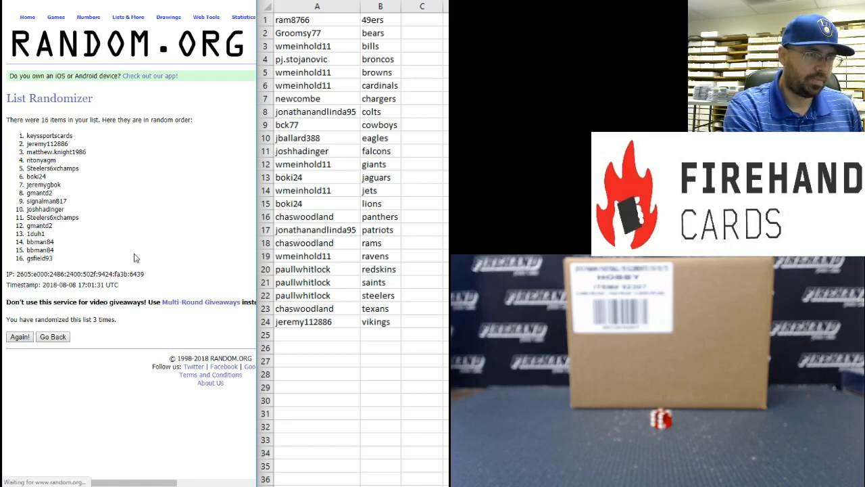
pyautogui.click(19, 337)
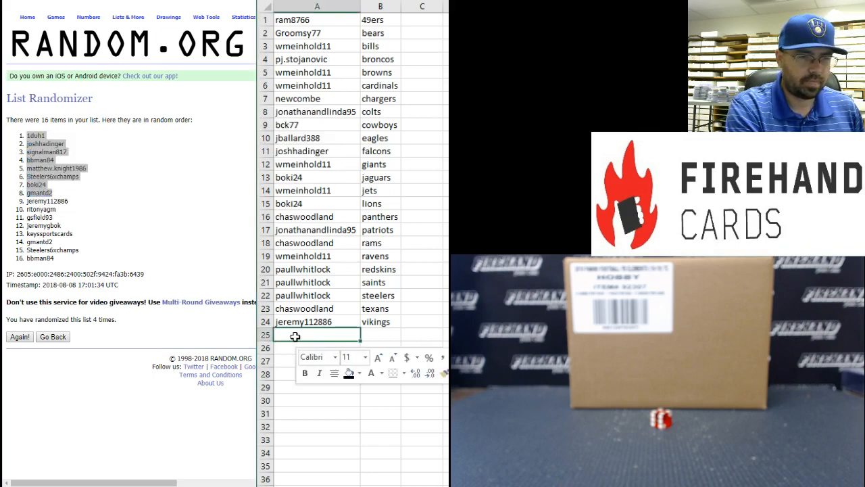
# - Paste the eight shuffled names into cells A25 through A32
pyautogui.rightClick(295, 336)
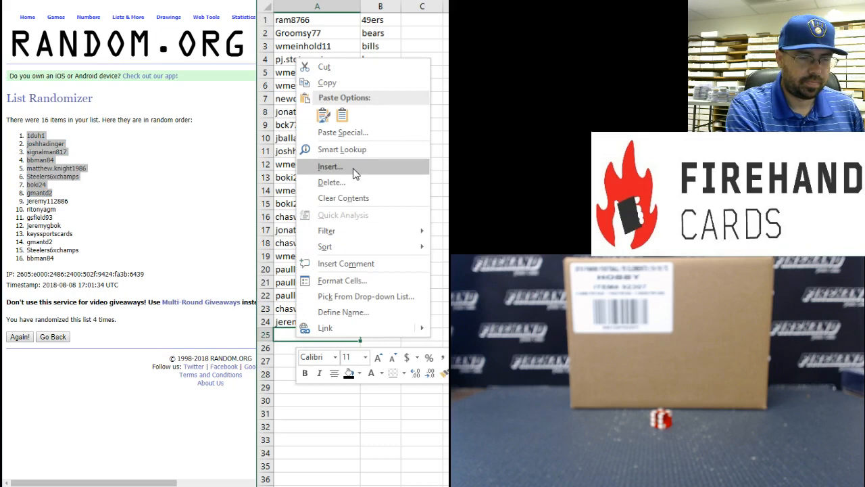
pyautogui.click(342, 131)
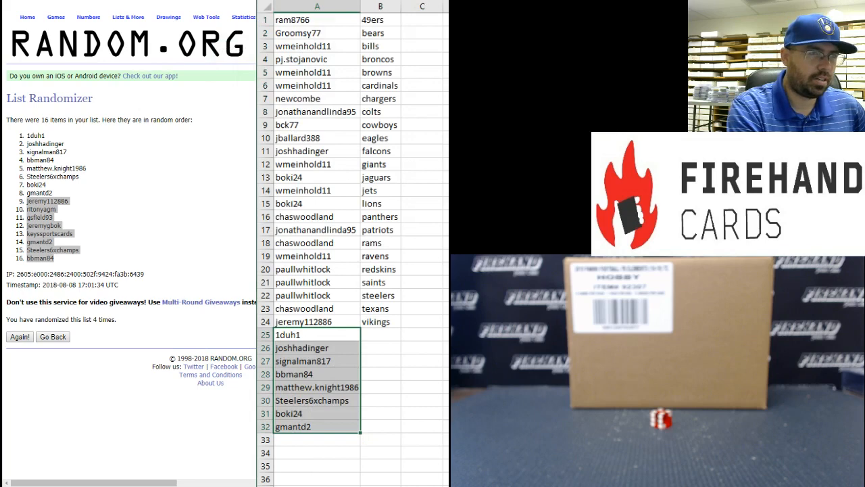
pyautogui.click(53, 337)
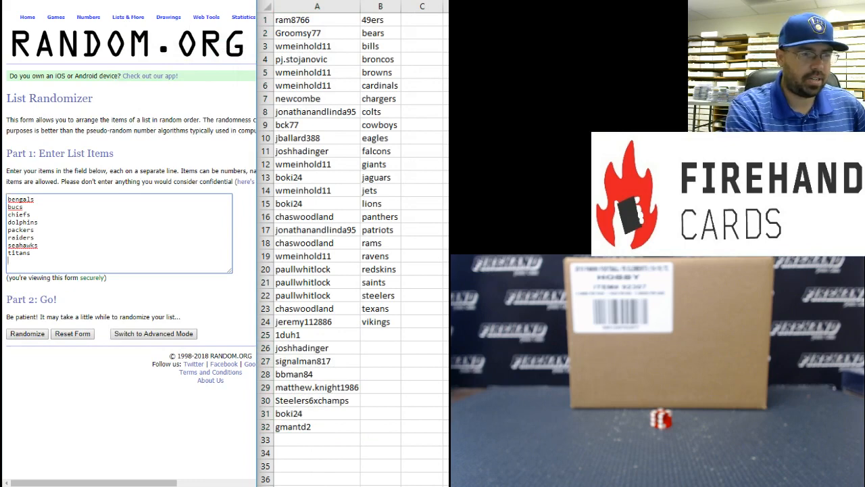
# - Shuffle the eight NFL teams four times and select the final shuffled list
pyautogui.click(27, 334)
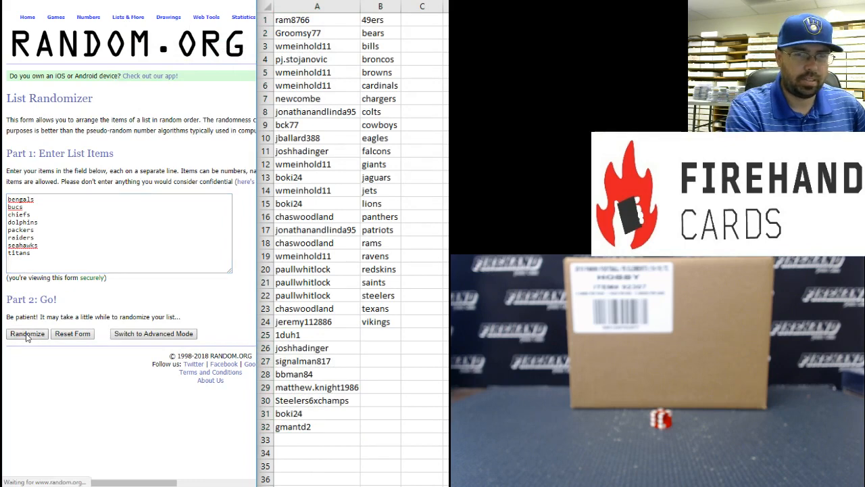
pyautogui.click(27, 333)
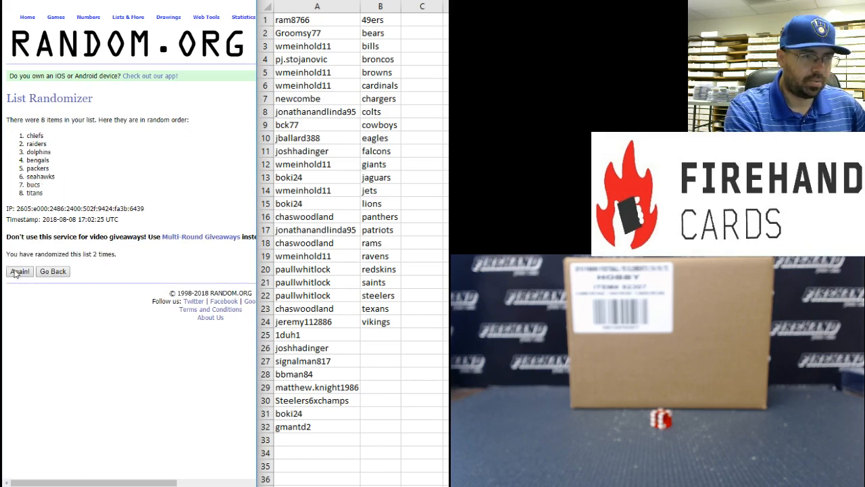
pyautogui.click(19, 271)
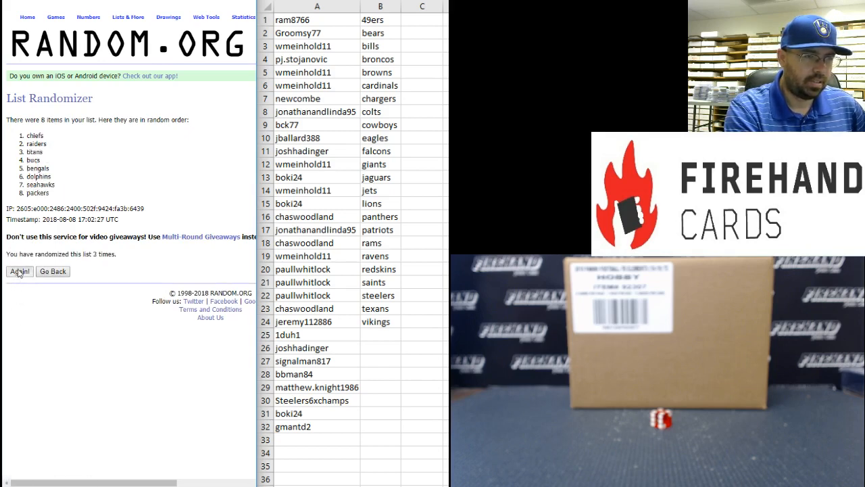
pyautogui.click(19, 271)
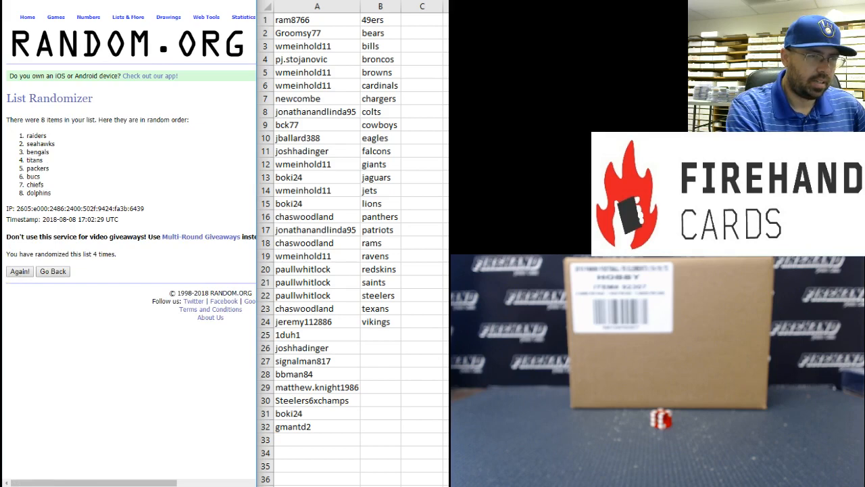
pyautogui.moveTo(22, 135); pyautogui.dragTo(51, 196)
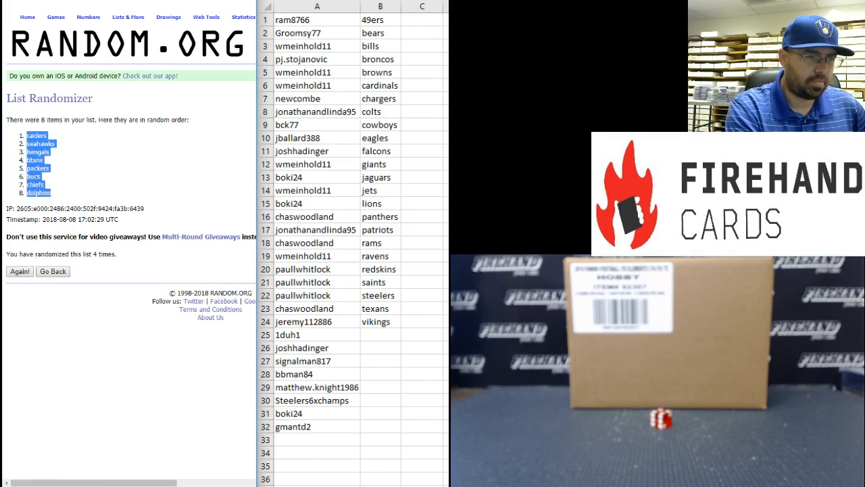
pyautogui.moveTo(384, 337)
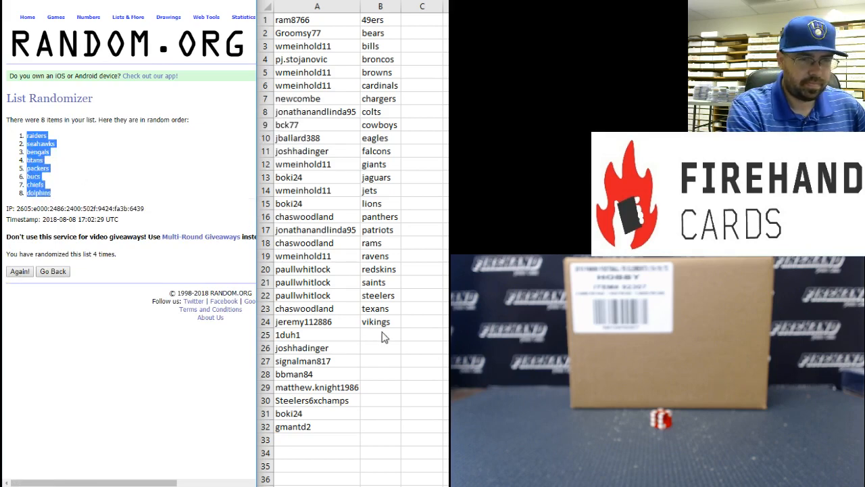
# - Paste the shuffled team list into cells B25 through B32
pyautogui.rightClick(380, 334)
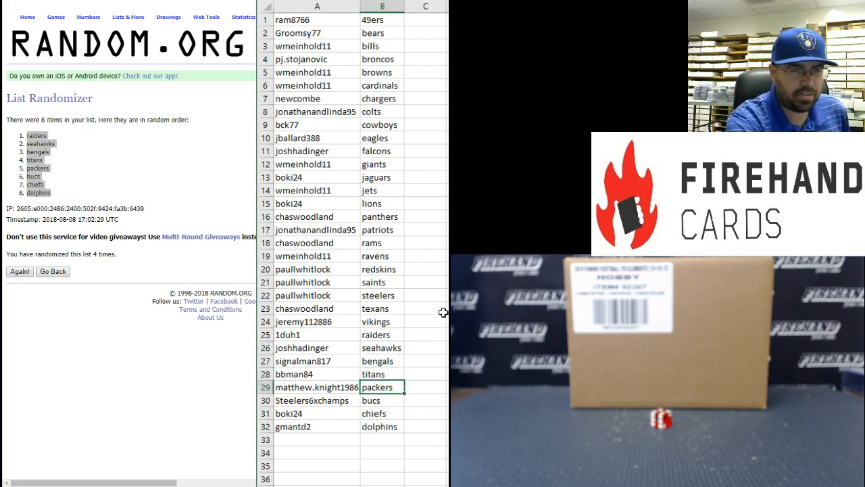
pyautogui.click(382, 413)
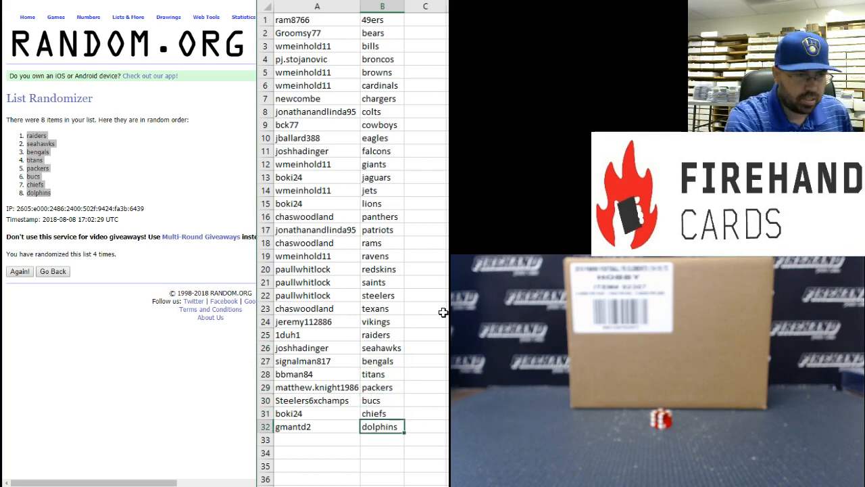
pyautogui.moveTo(434, 268)
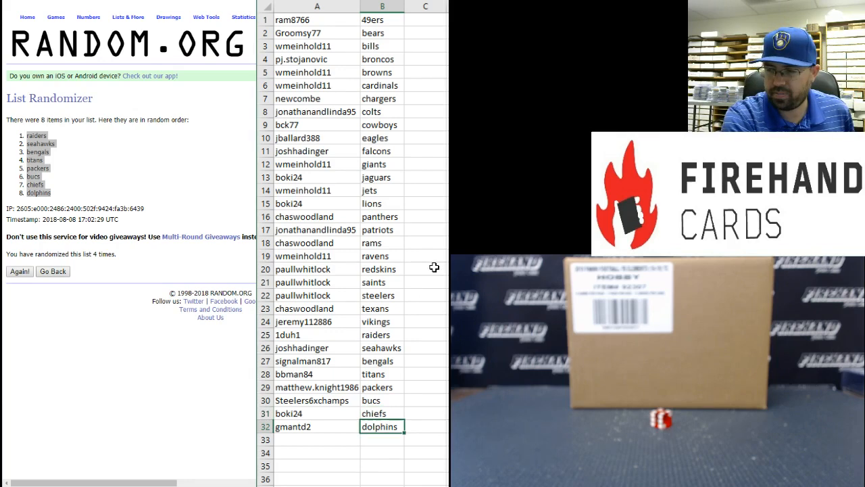
pyautogui.moveTo(237, 190)
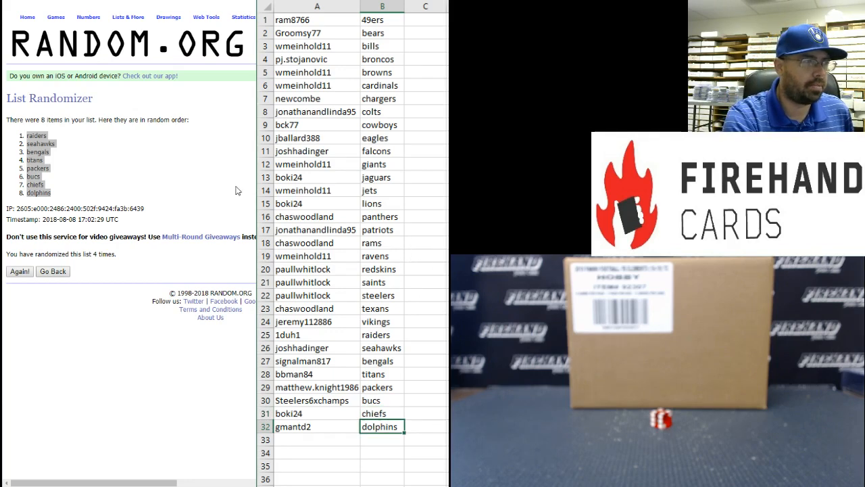